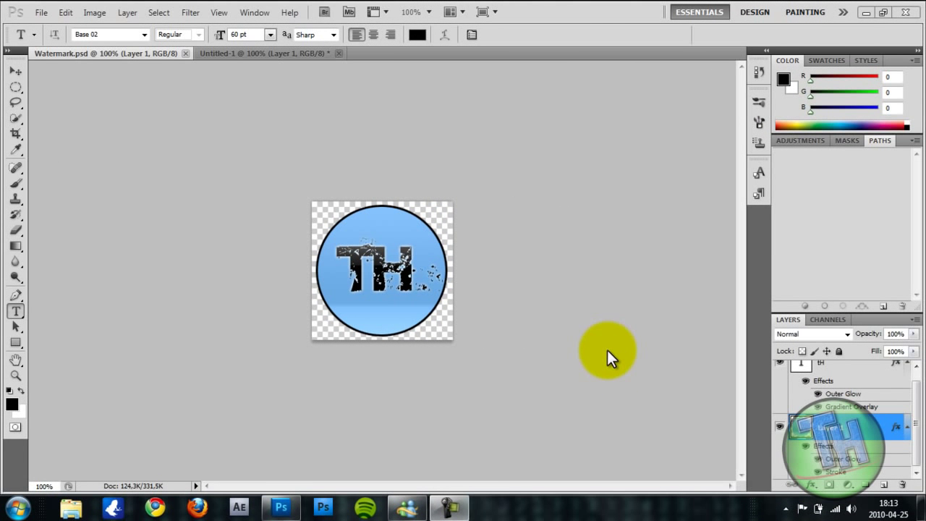
mouse_move(607, 355)
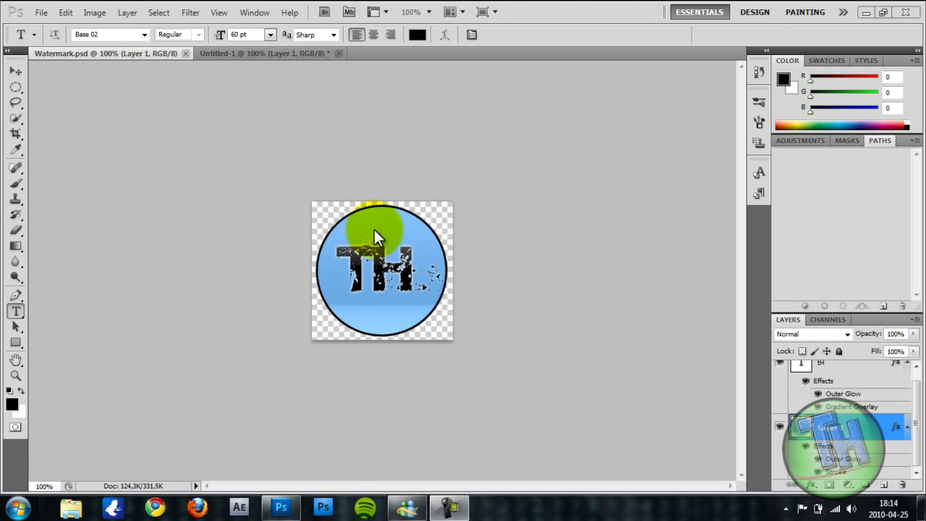
- Create a new 300 by 300 pixel document with a transparent background
drag(376, 239, 420, 315)
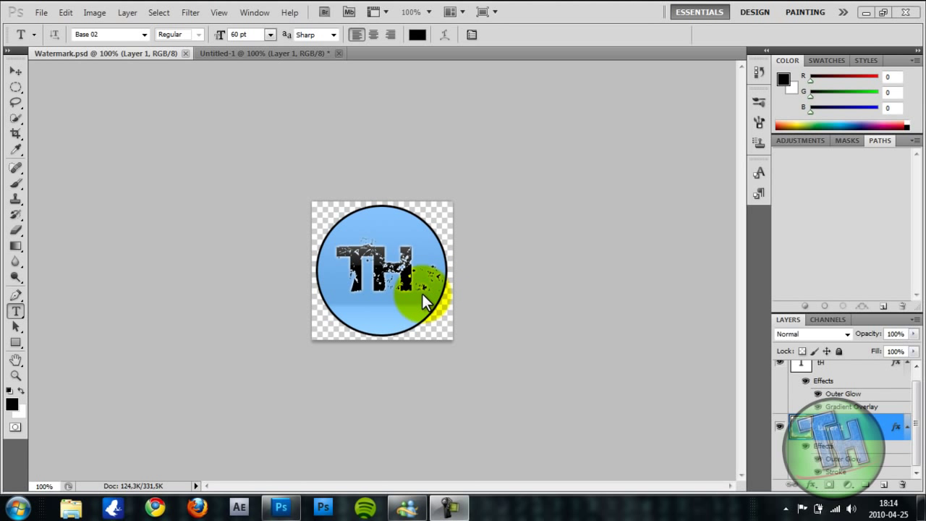
click(40, 11)
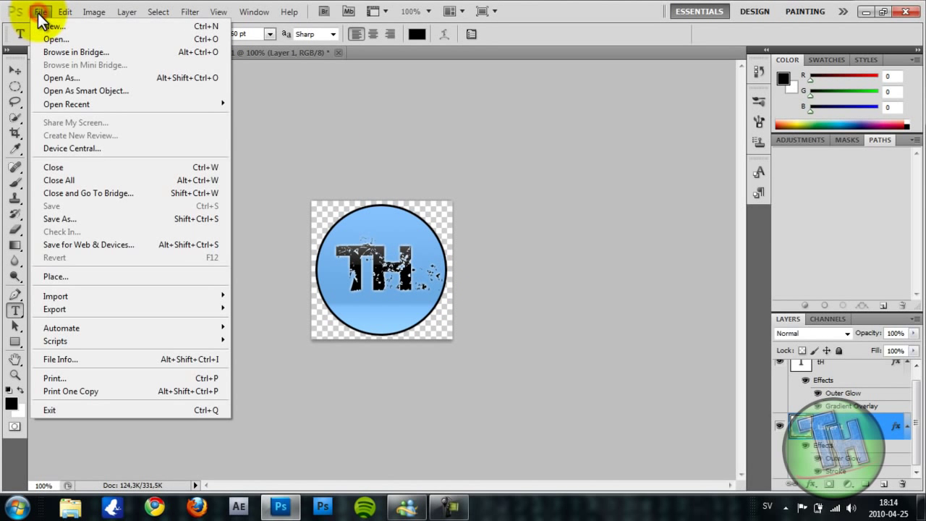
click(52, 26)
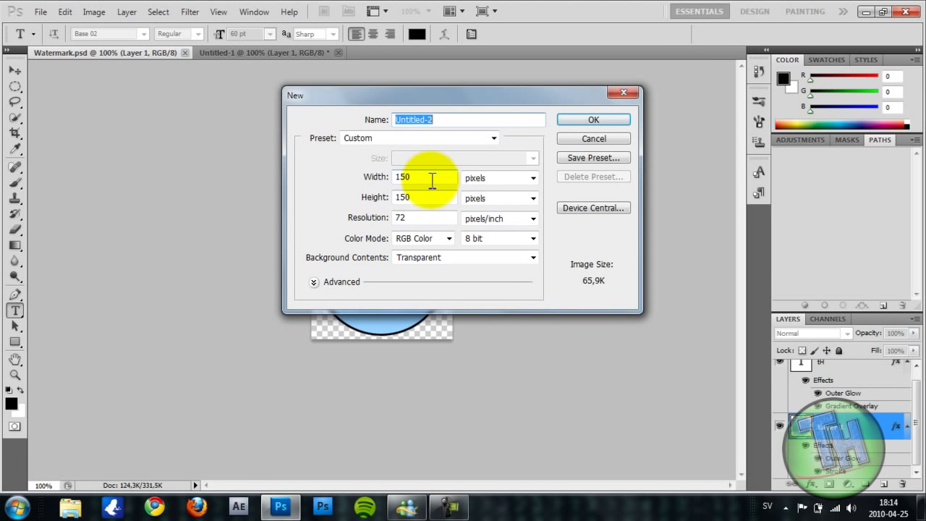
text(3)
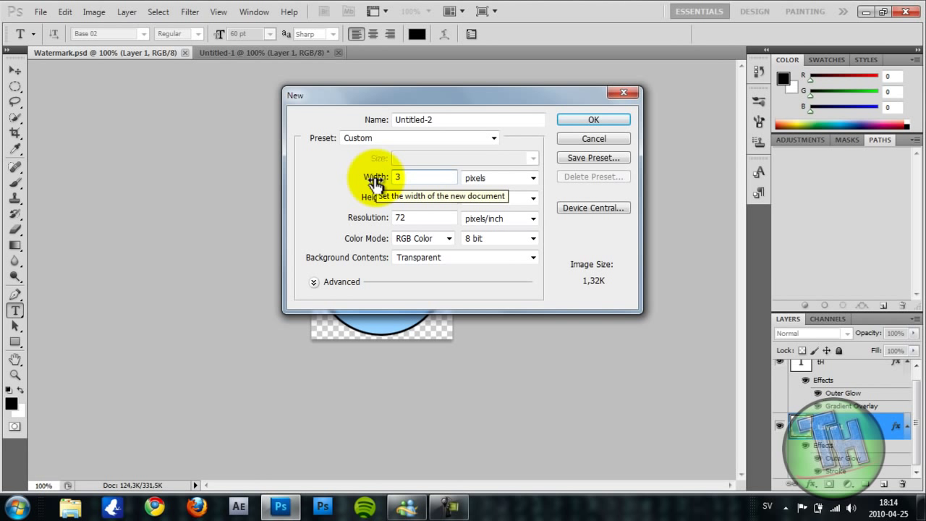
text(300)
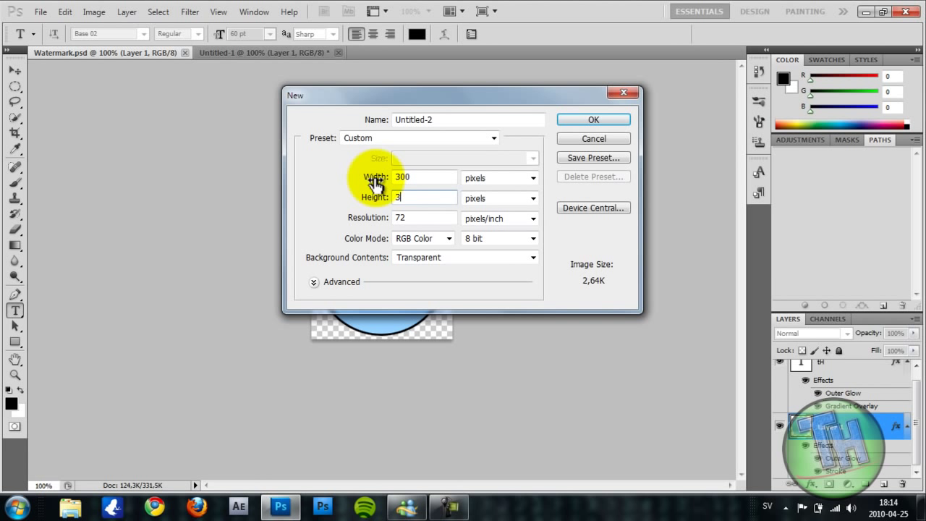
text(00)
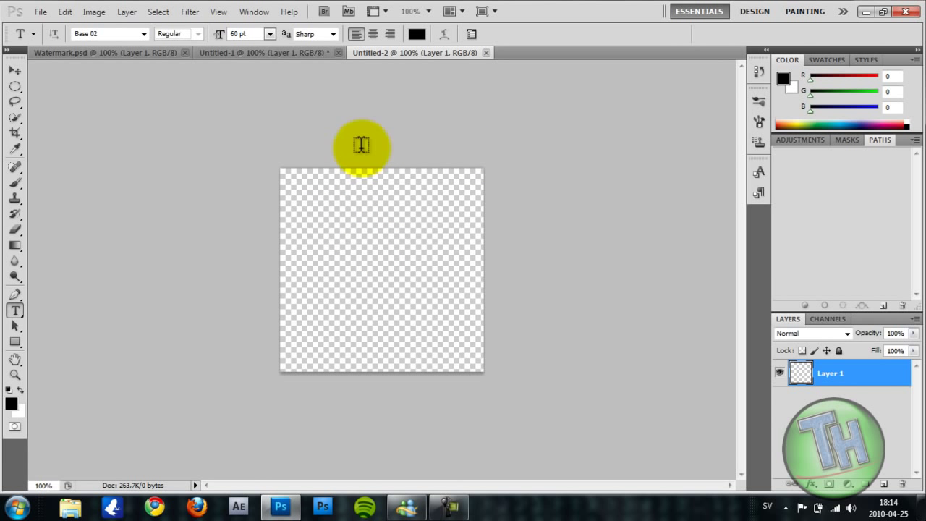
click(14, 134)
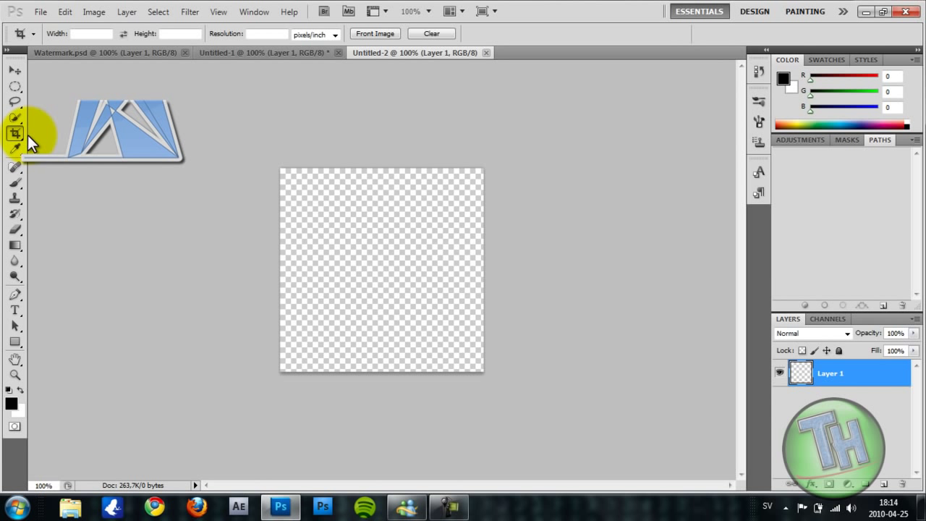
click(14, 69)
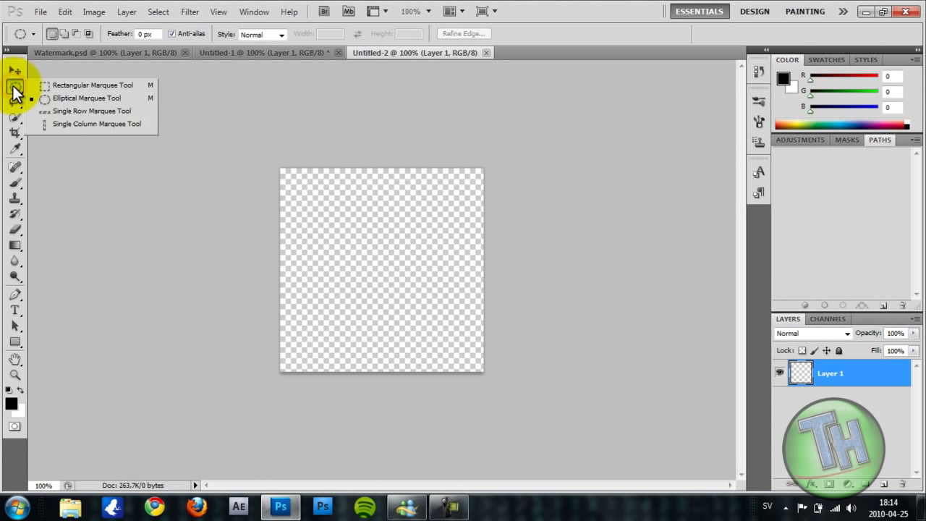
- Select a large circle across the canvas with the Elliptical Marquee, holding Shift
drag(291, 194, 408, 314)
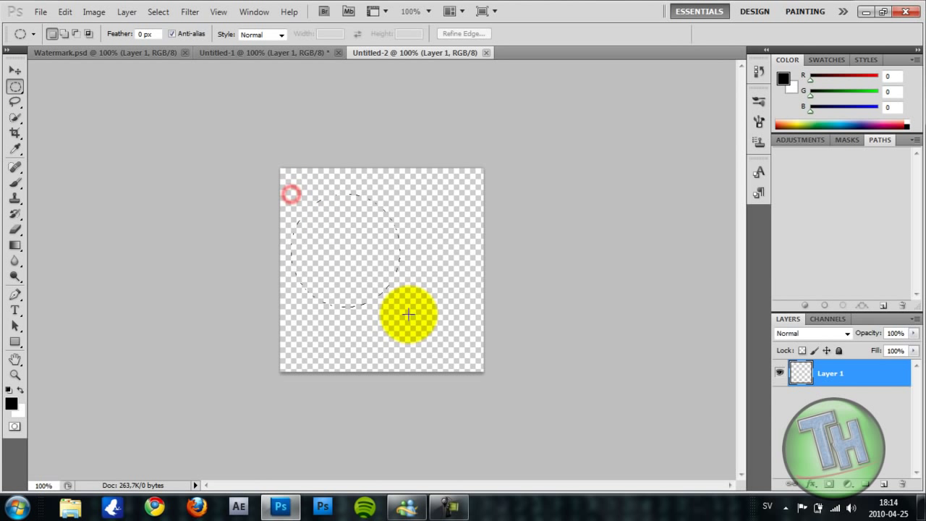
drag(408, 315, 466, 355)
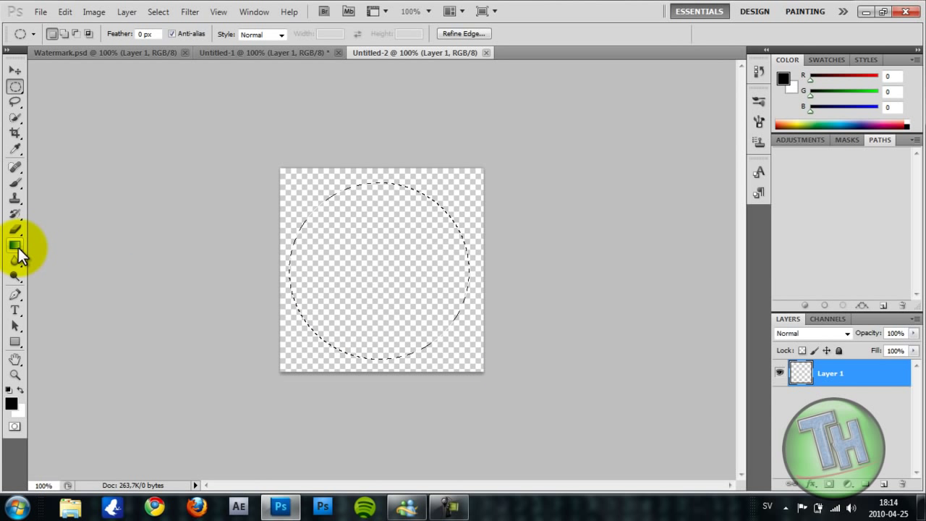
- In the Gradient Editor, choose a preset and add a teal colour stop for a light blue gradient
click(15, 244)
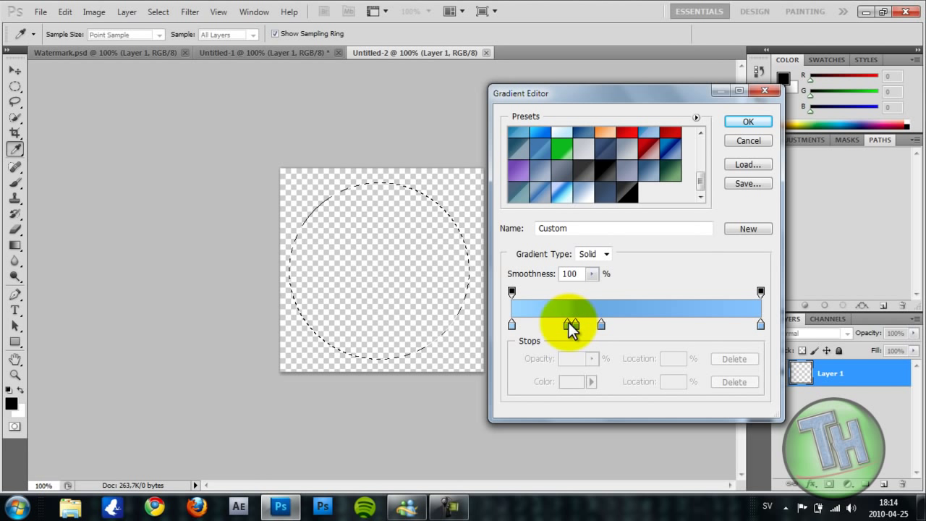
click(572, 324)
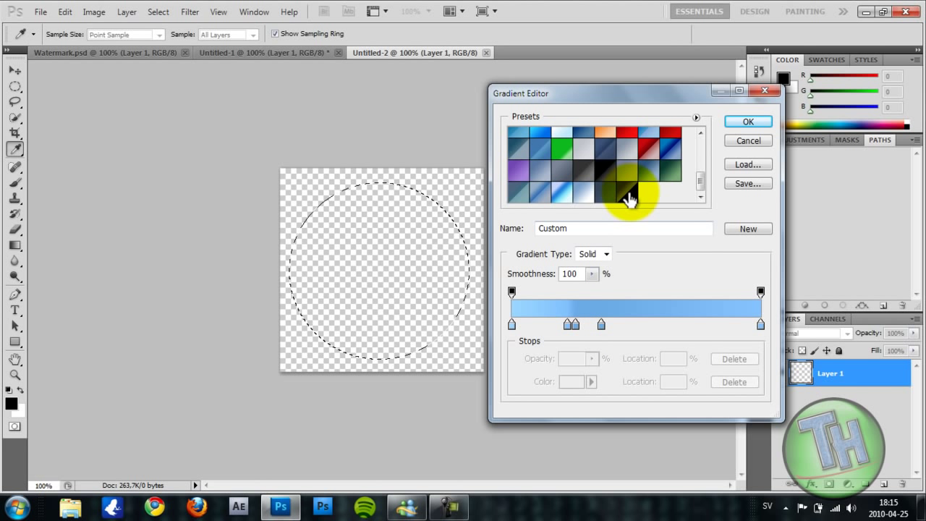
click(634, 195)
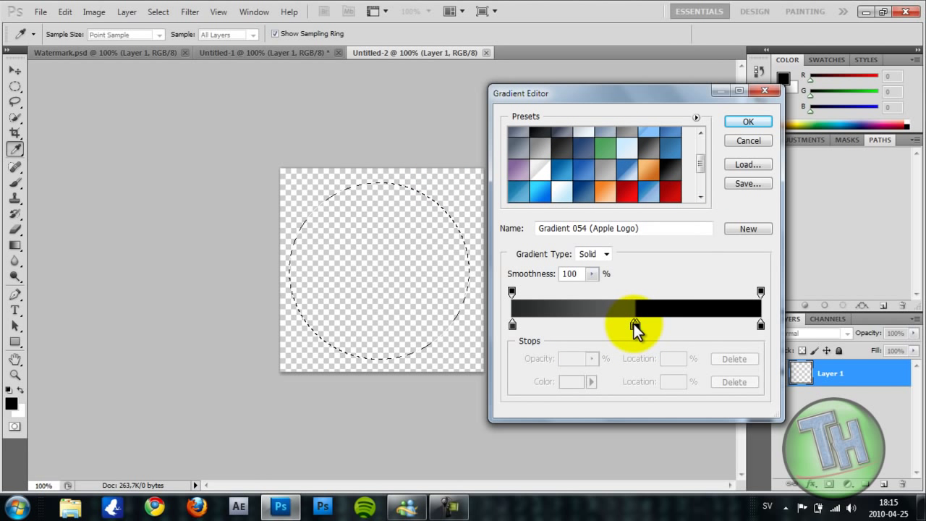
click(633, 324)
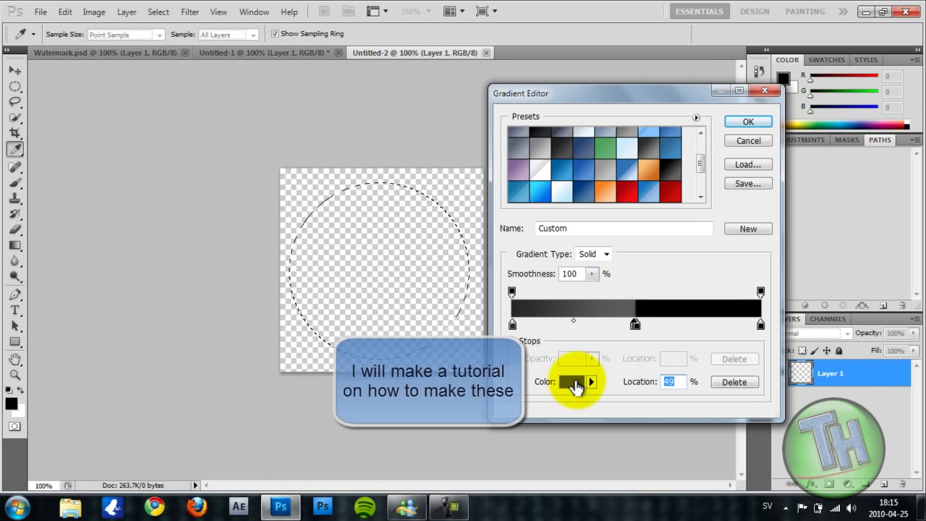
click(573, 382)
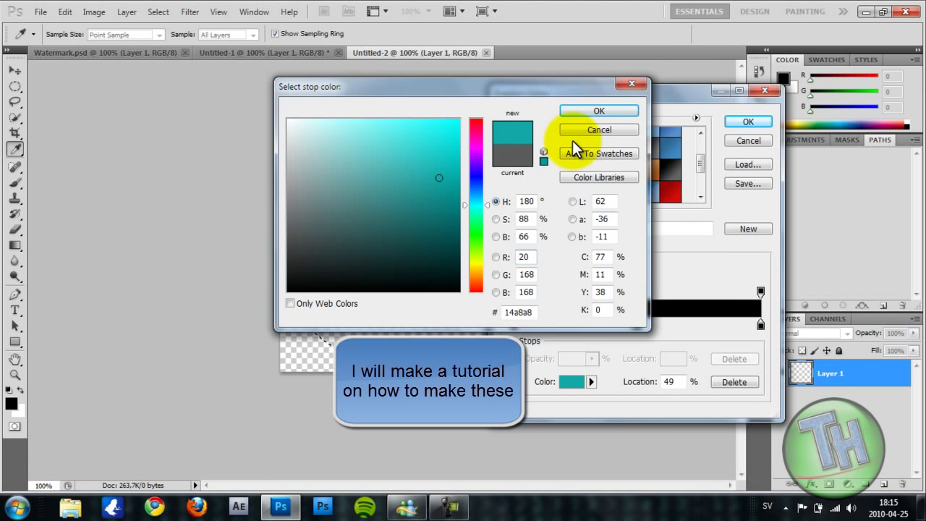
click(599, 131)
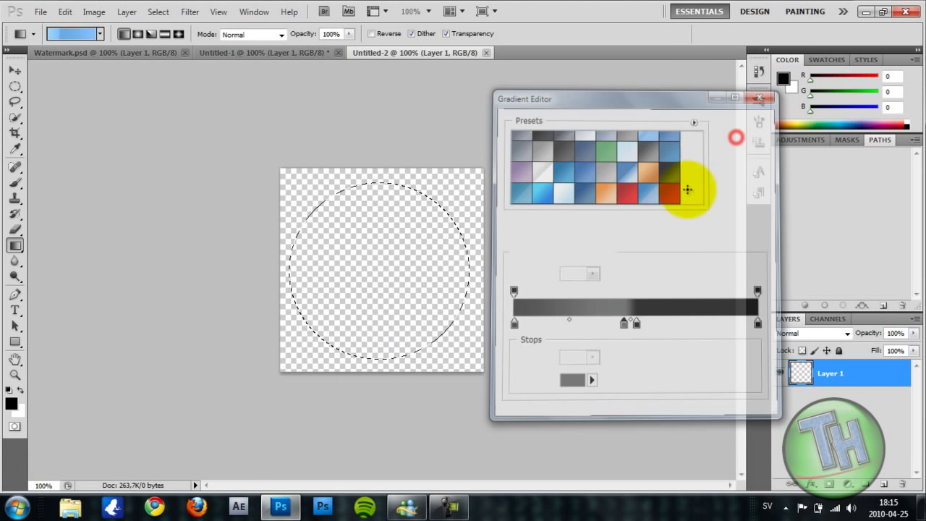
click(764, 98)
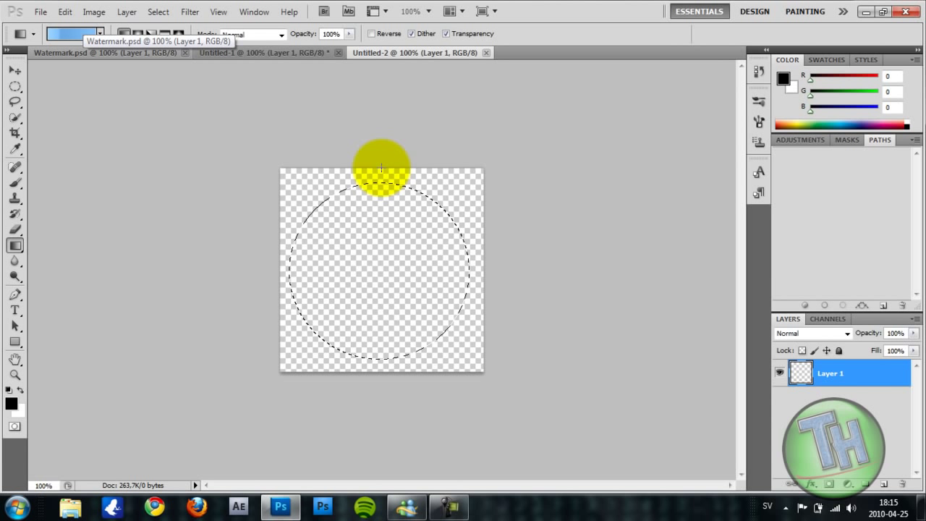
- Fill the circle with the light blue gradient, darker toward the top, and deselect
drag(382, 167, 376, 255)
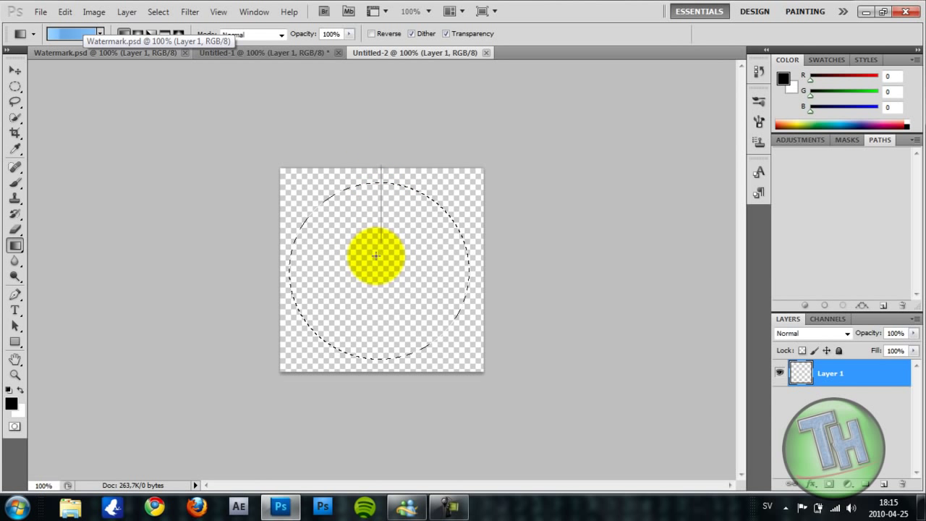
drag(376, 254, 376, 377)
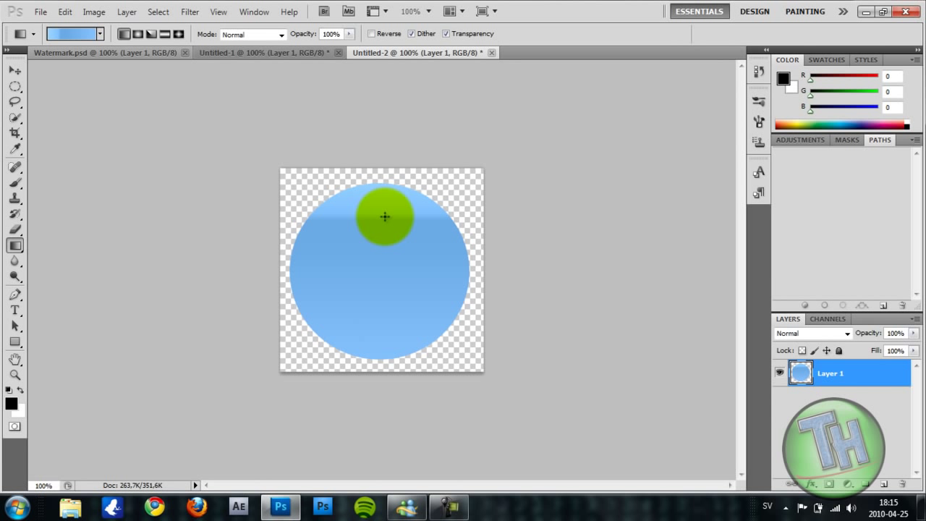
drag(385, 217, 448, 261)
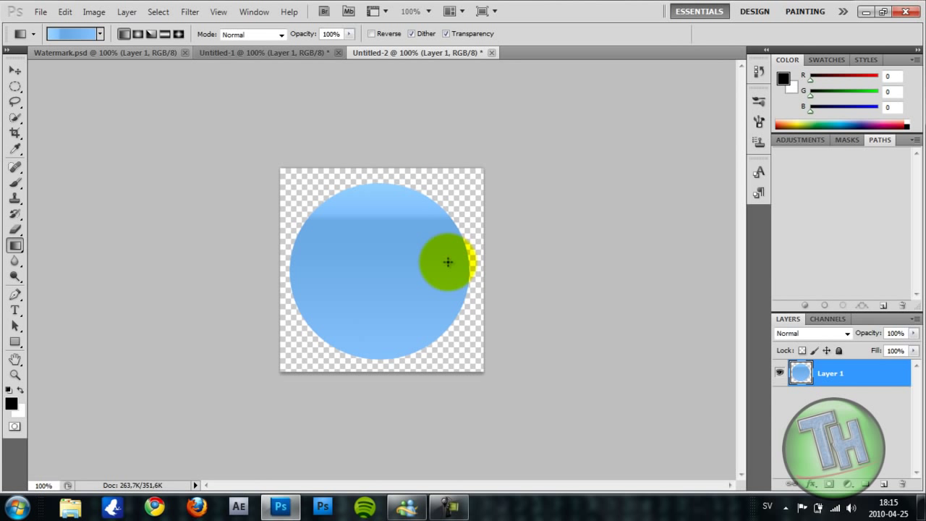
drag(447, 262, 592, 373)
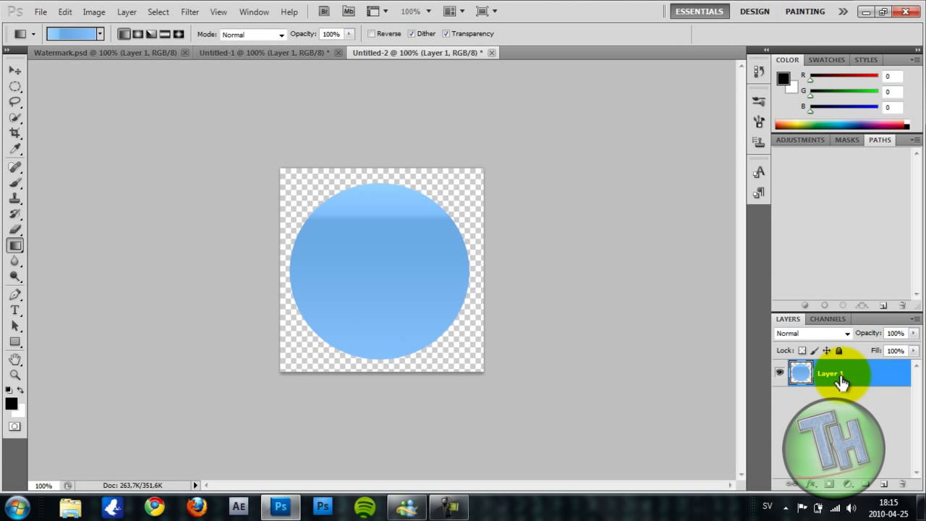
- Apply a 3 px black Outside stroke to the circle's layer as a layer style
right_click(832, 374)
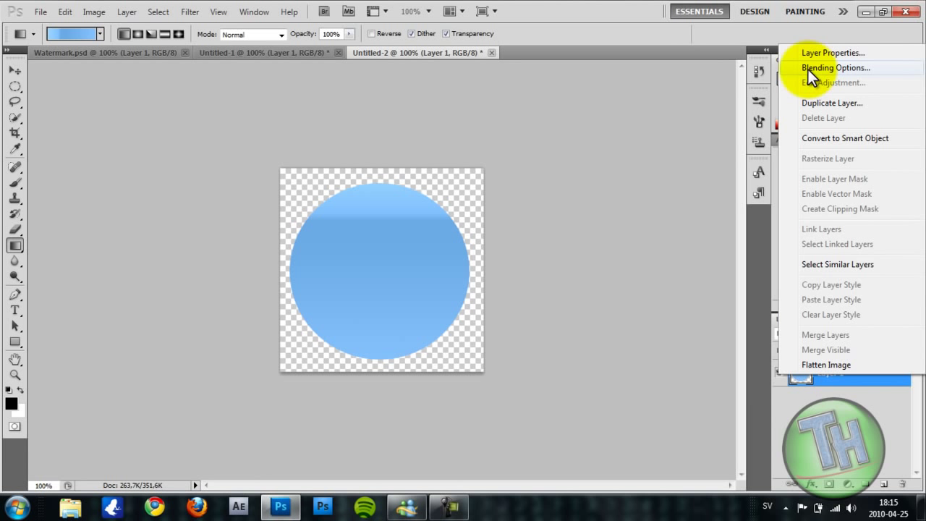
click(835, 68)
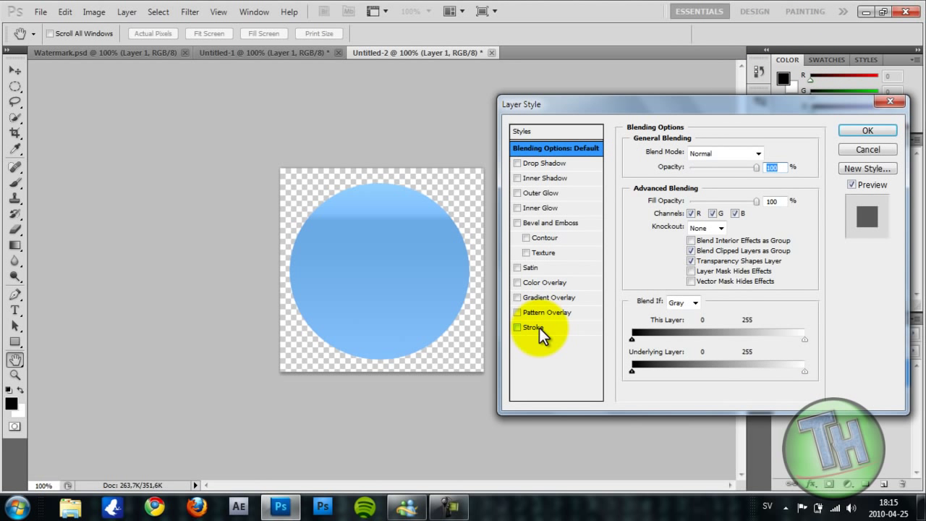
click(517, 327)
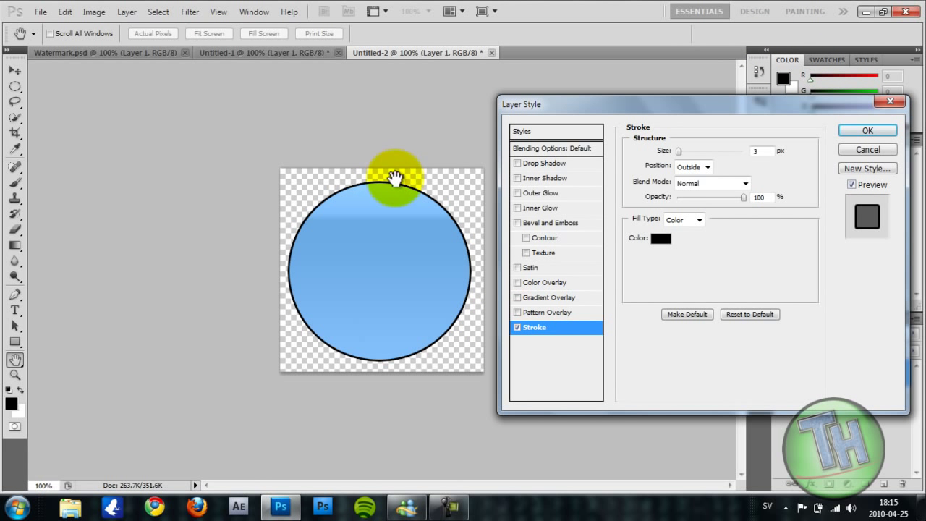
drag(393, 176, 321, 326)
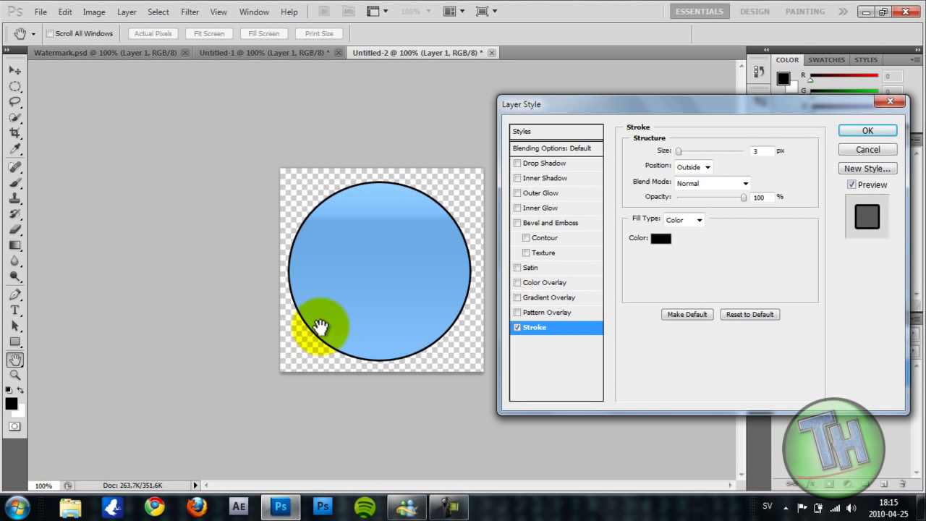
drag(321, 325, 402, 376)
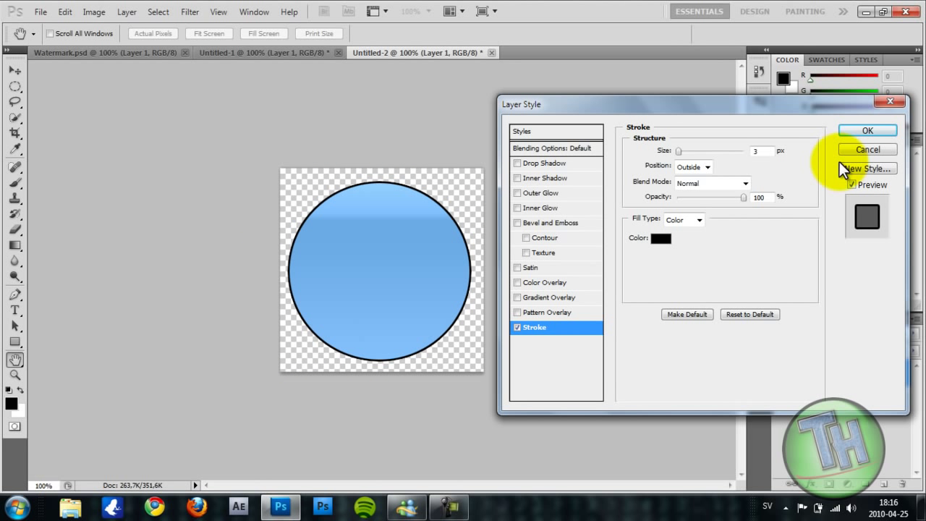
click(867, 130)
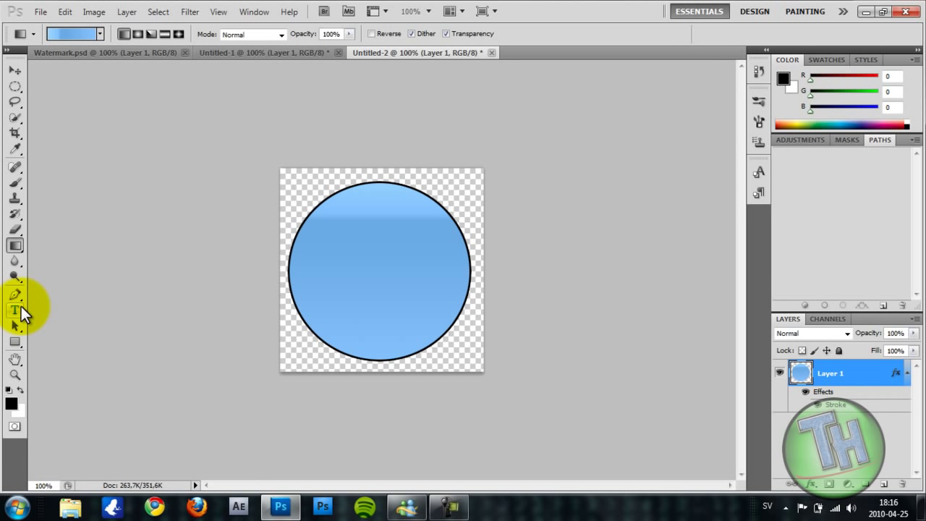
- Add 'TH' text in the Base 02 font at 100 pt, centred in the circle
click(14, 309)
text(TH)
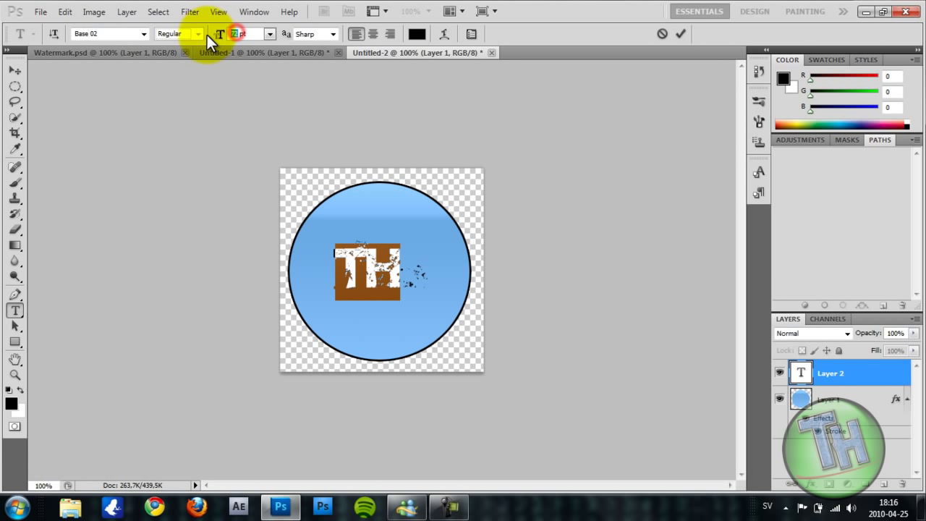
text(62)
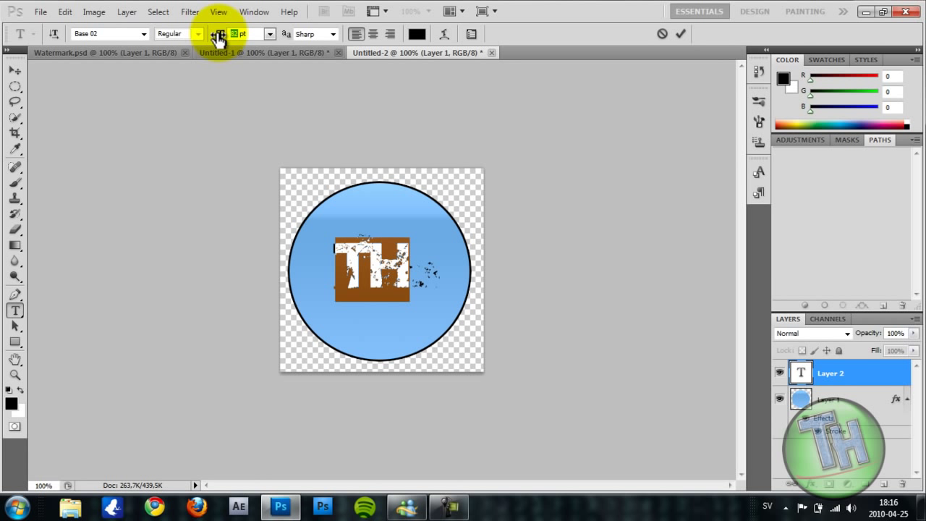
click(218, 33)
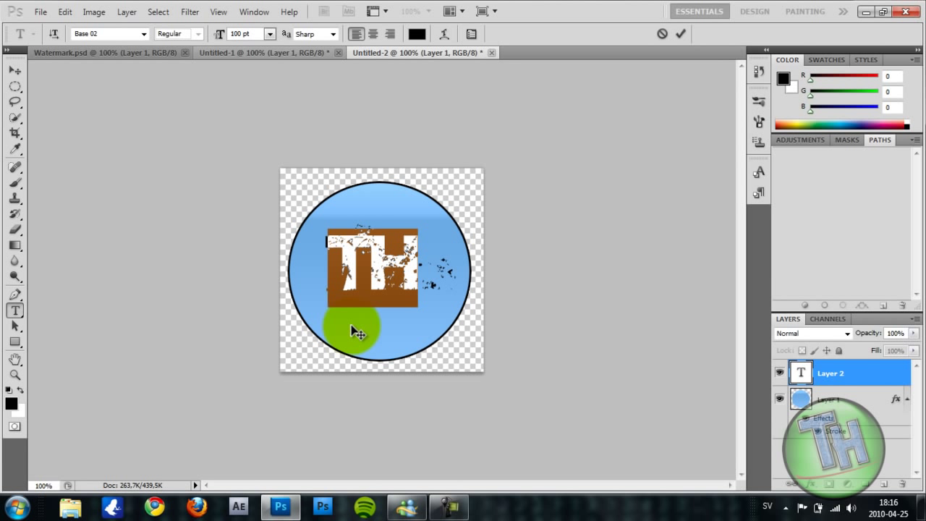
click(680, 35)
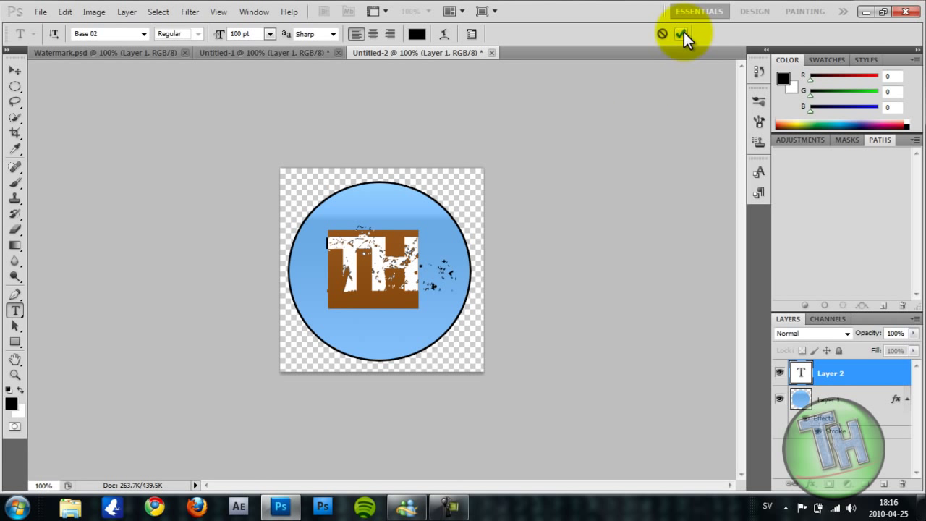
click(680, 35)
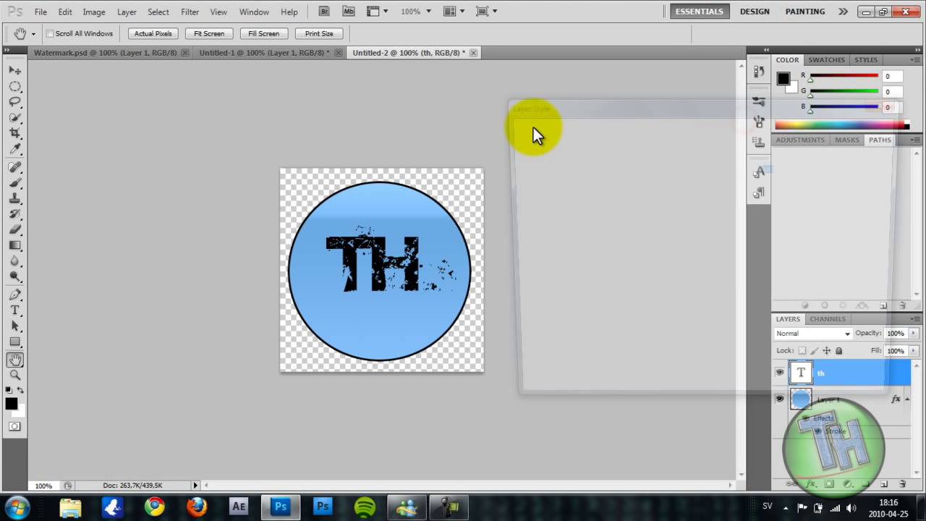
- Apply an Outer Glow layer style to the TH text, trying and discarding bevel and stroke
click(553, 223)
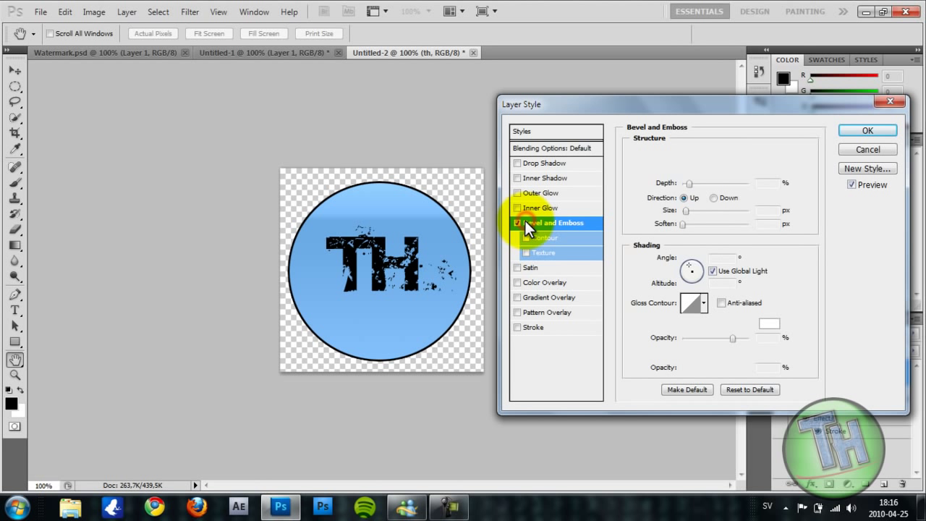
click(552, 223)
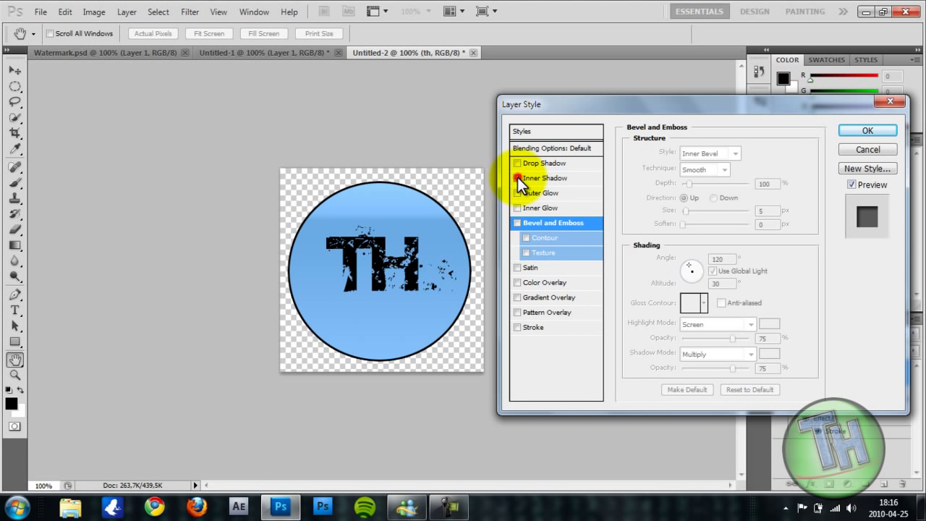
click(515, 192)
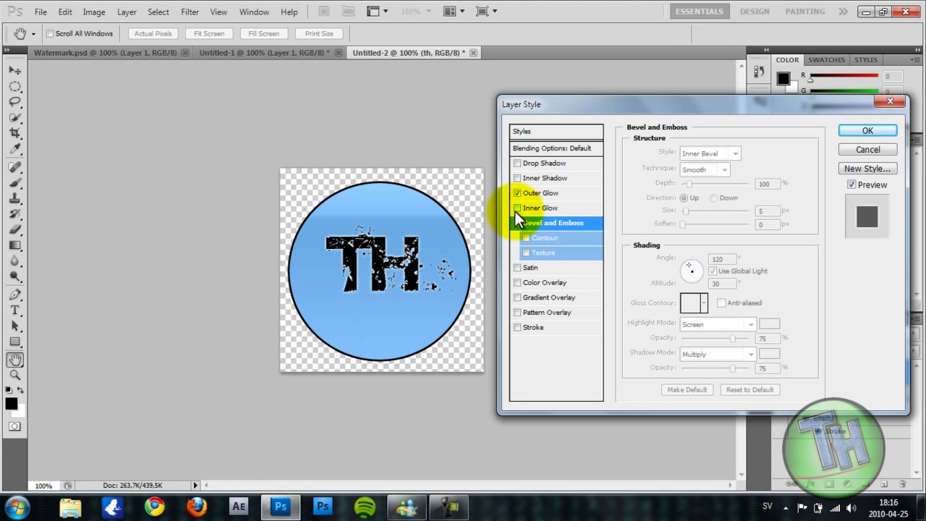
click(541, 192)
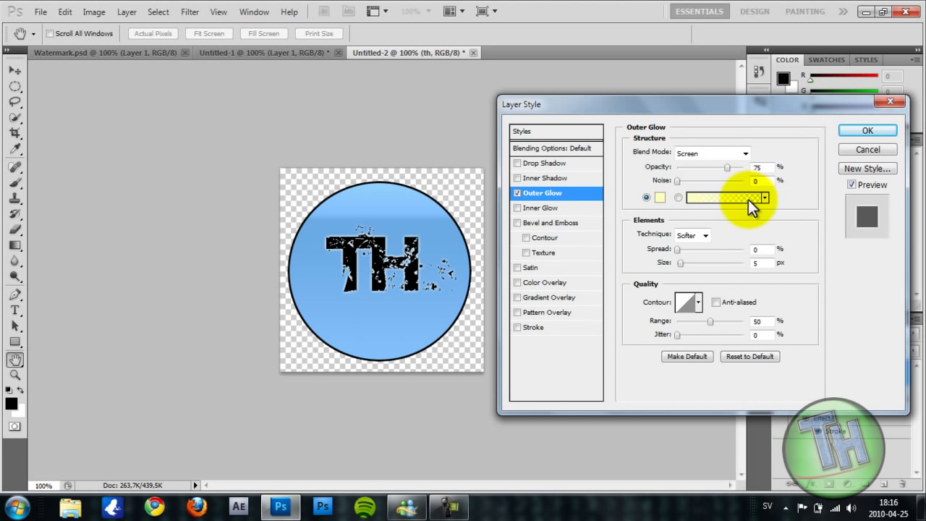
click(729, 197)
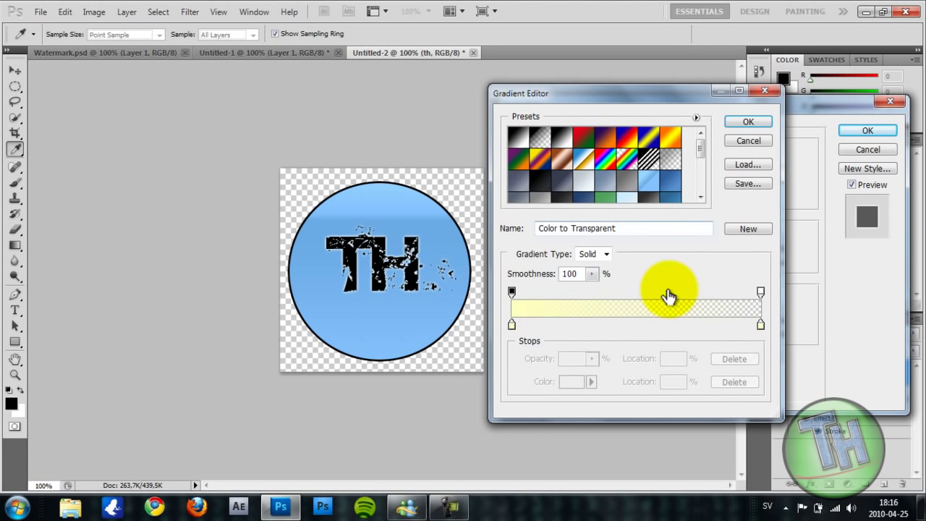
mouse_move(658, 210)
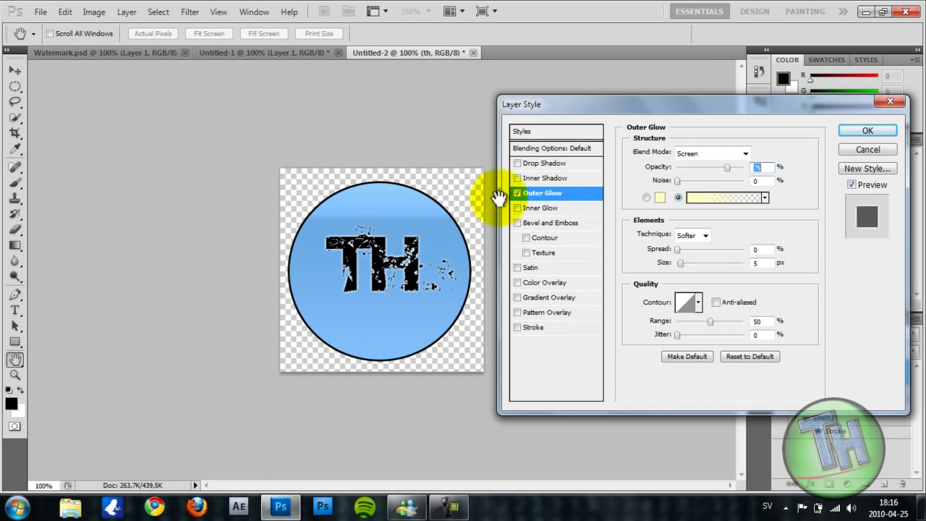
click(518, 327)
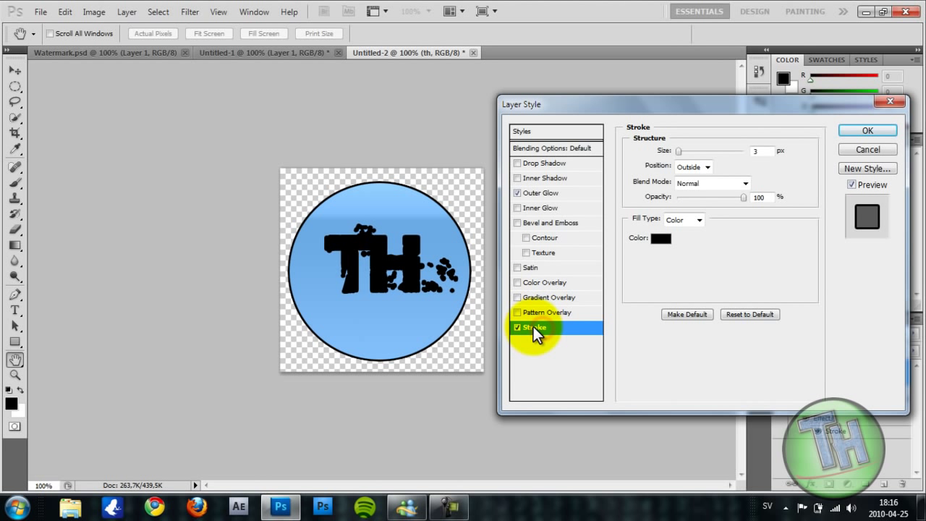
click(516, 327)
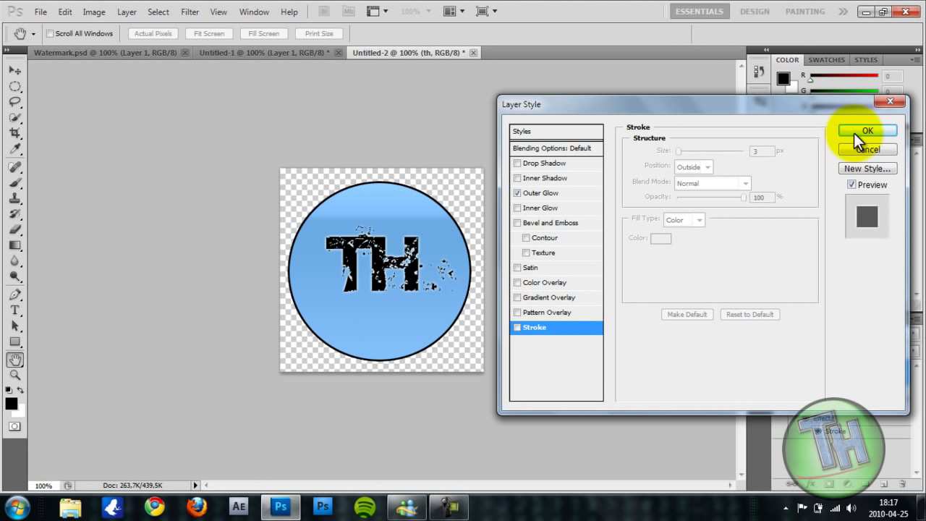
click(867, 130)
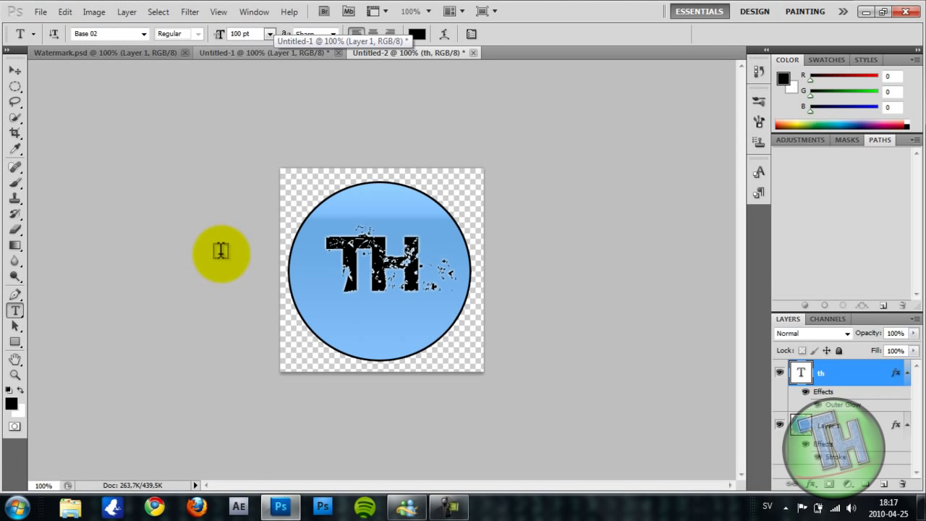
mouse_move(32, 143)
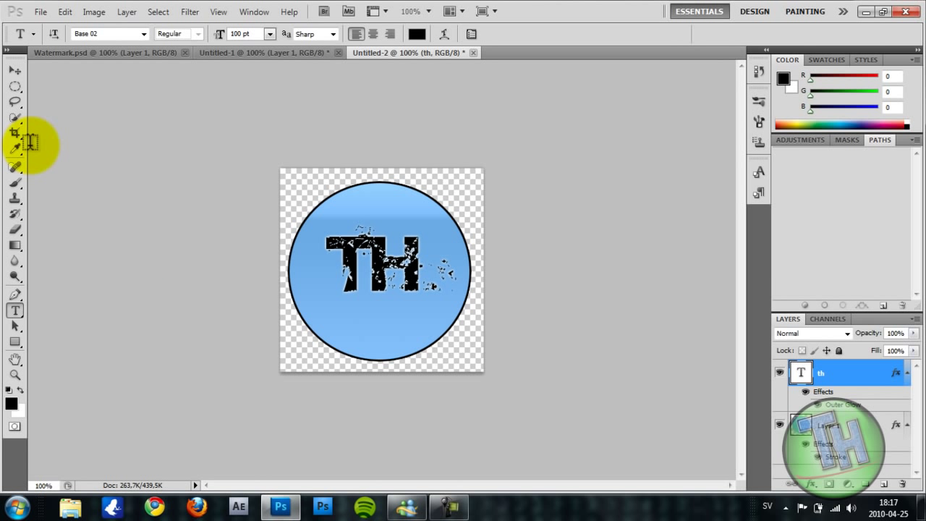
mouse_move(298, 181)
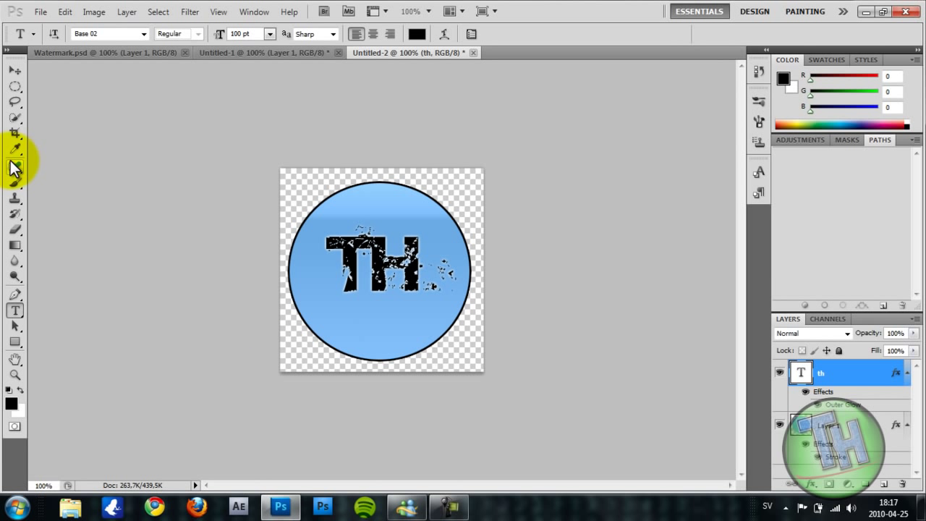
- Crop the canvas tightly around the outlined circle
click(15, 119)
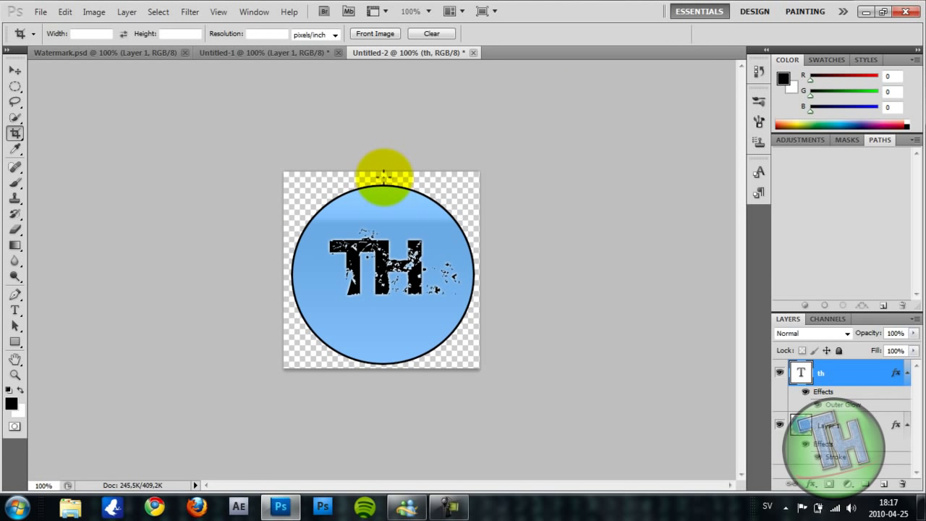
- Save the design to the Desktop as a JPEG named 'WATERM' at maximum quality
click(40, 12)
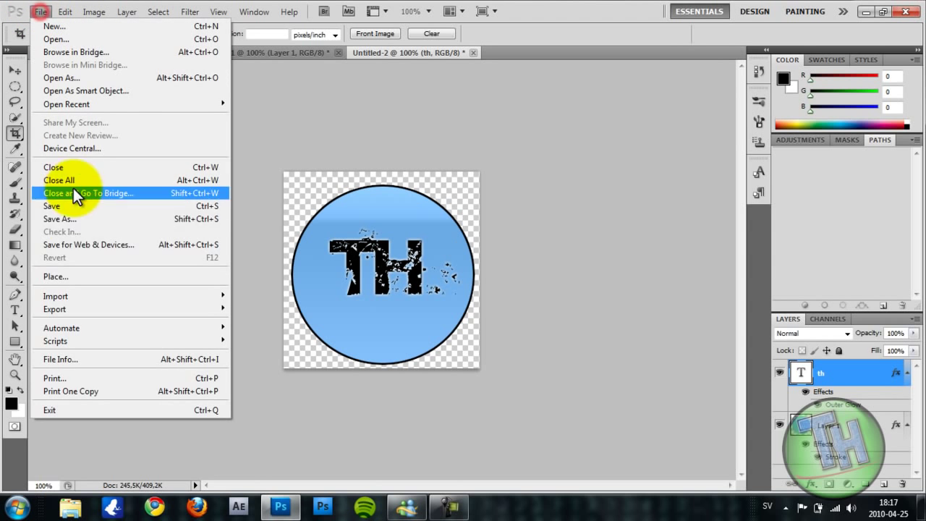
click(60, 219)
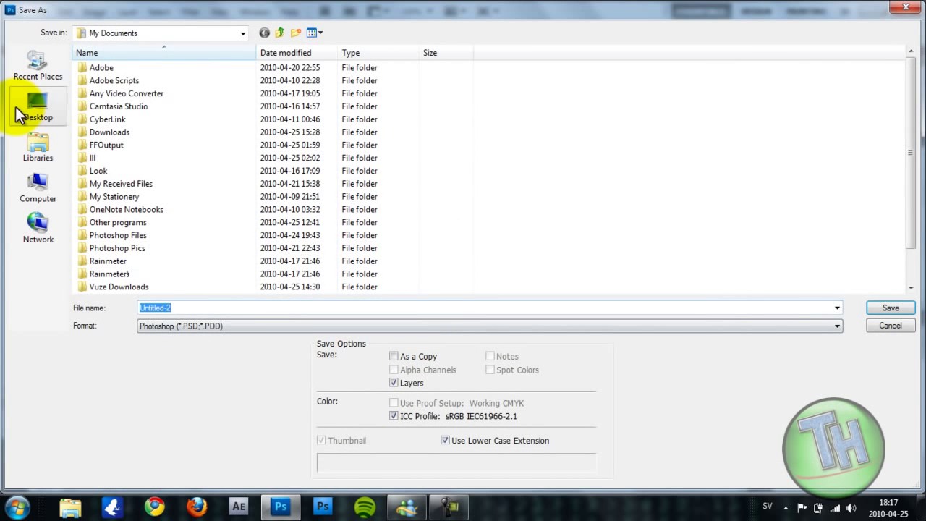
click(836, 325)
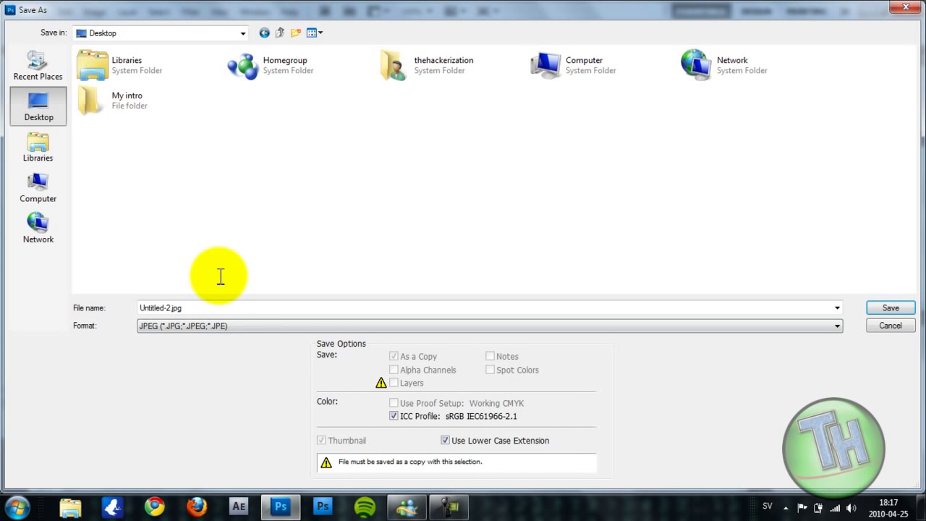
text(WATERM)
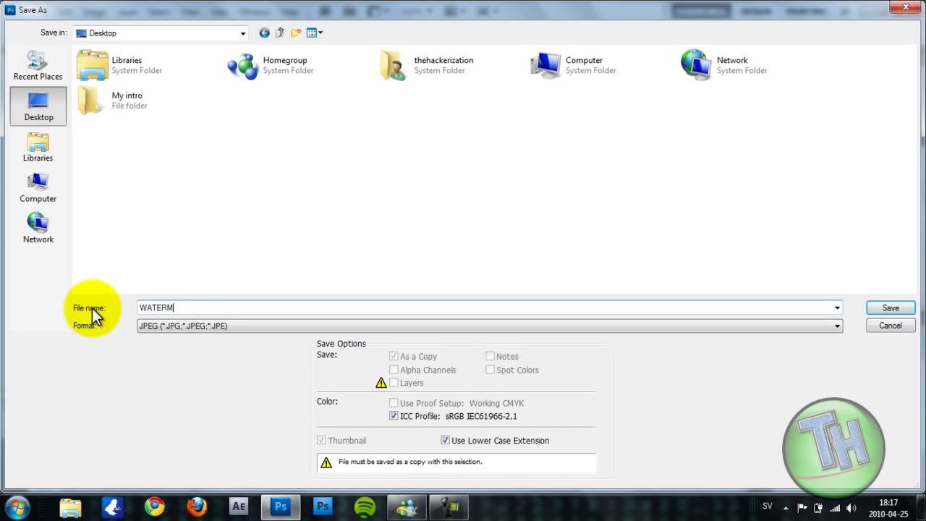
click(890, 307)
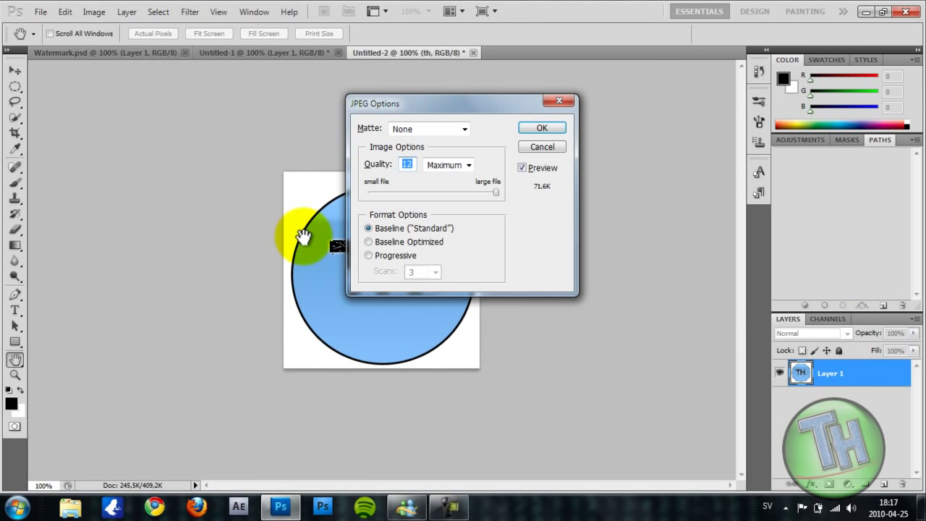